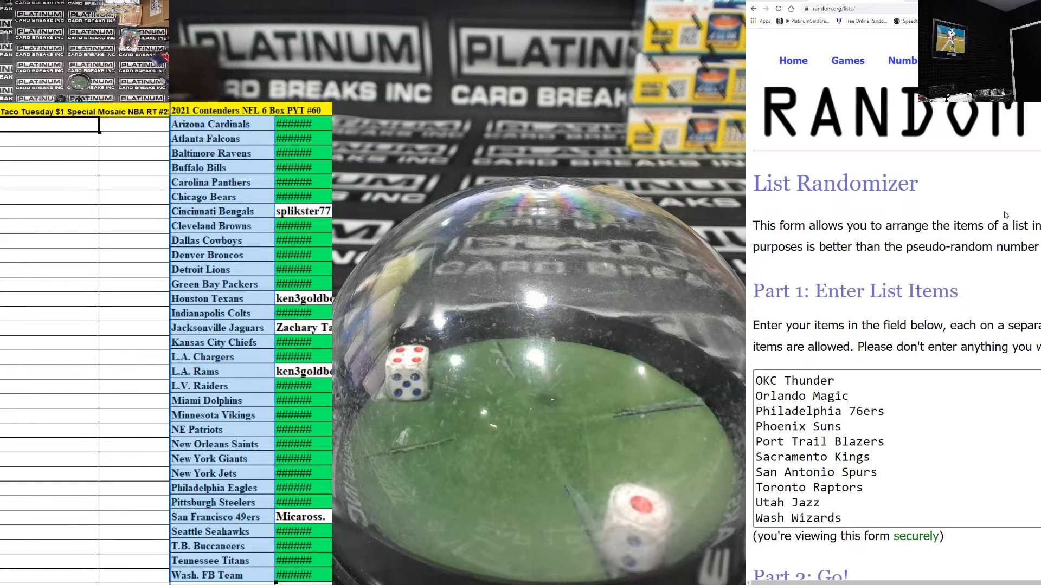
Randomize the 30 NBA teams, then reshuffle three more times for a fresh final order
scroll(down, 3)
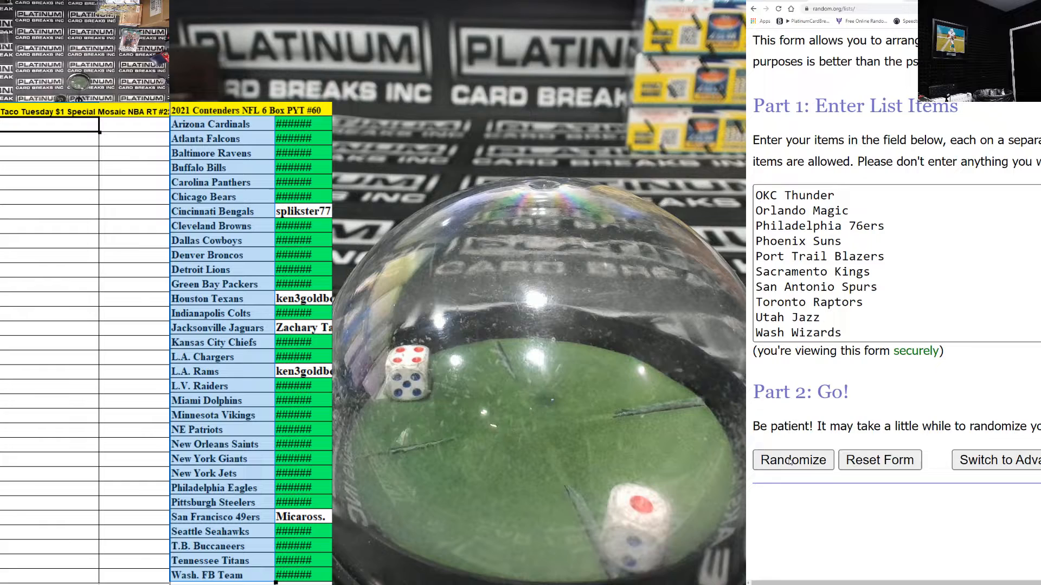
click(794, 460)
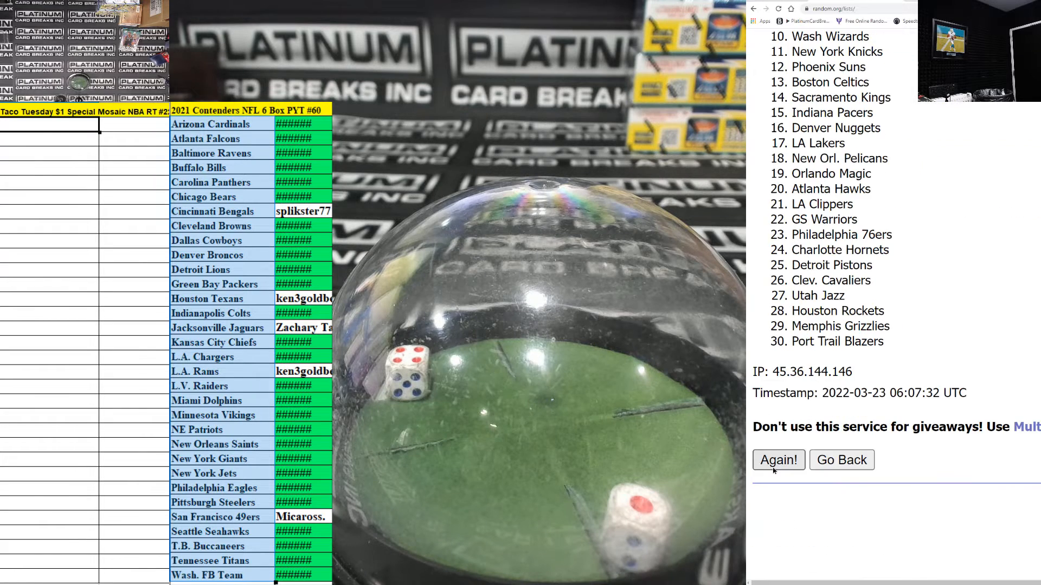
click(779, 460)
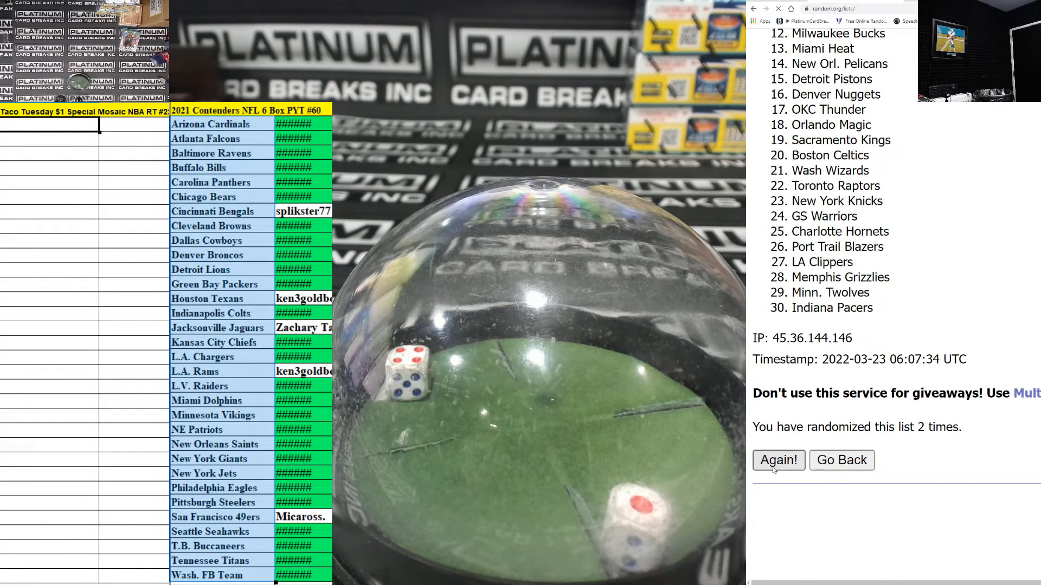
click(778, 459)
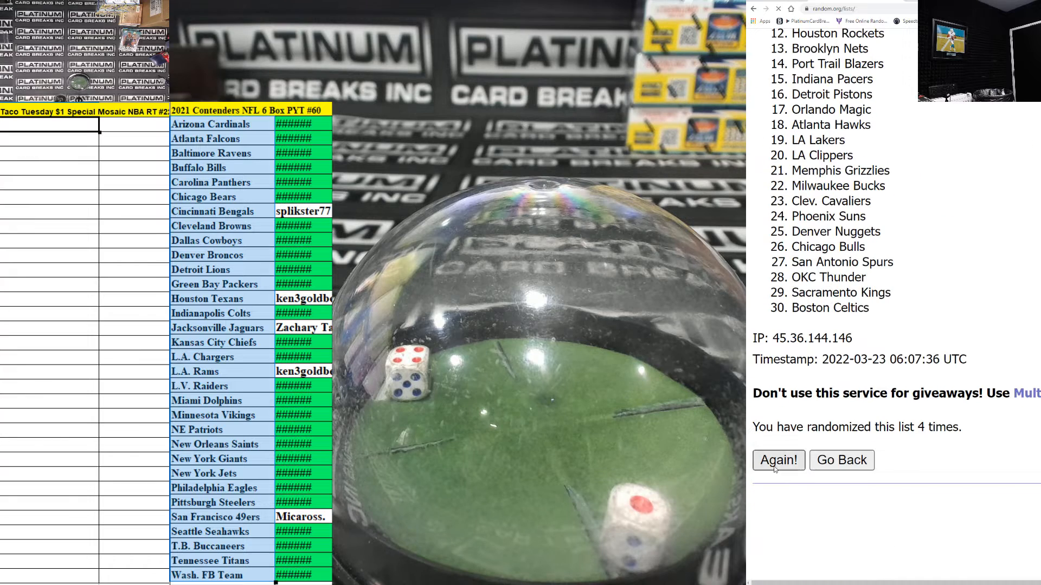
click(778, 460)
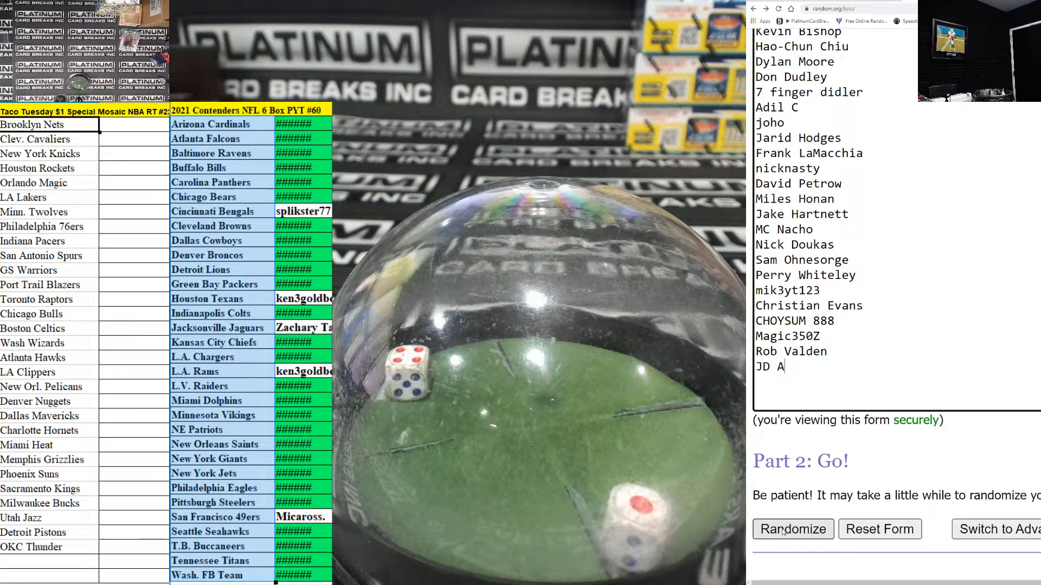
Randomize the 30 participant names and reshuffle until the list shows five randomizations
click(794, 529)
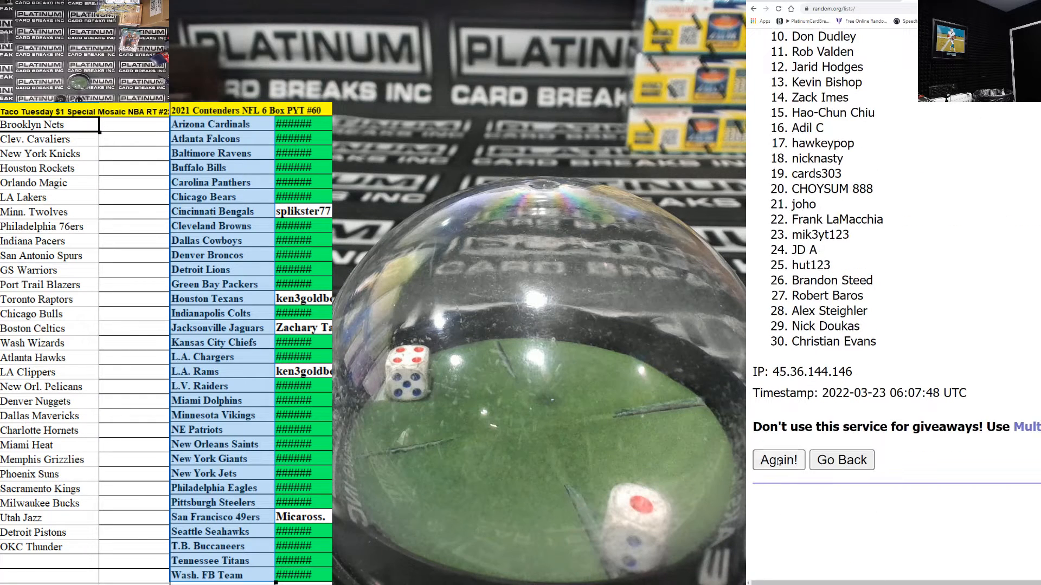
click(779, 460)
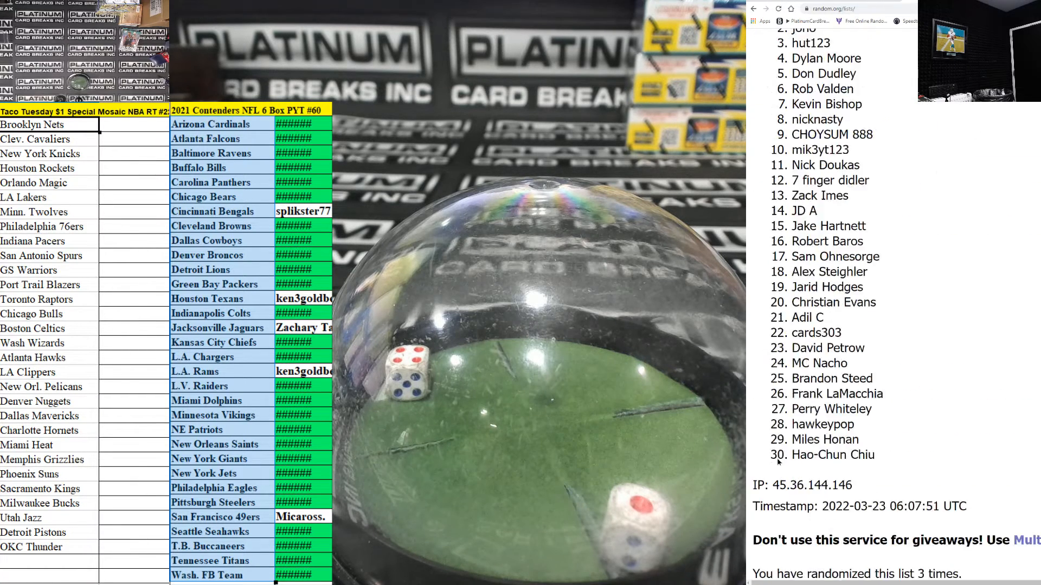
click(779, 461)
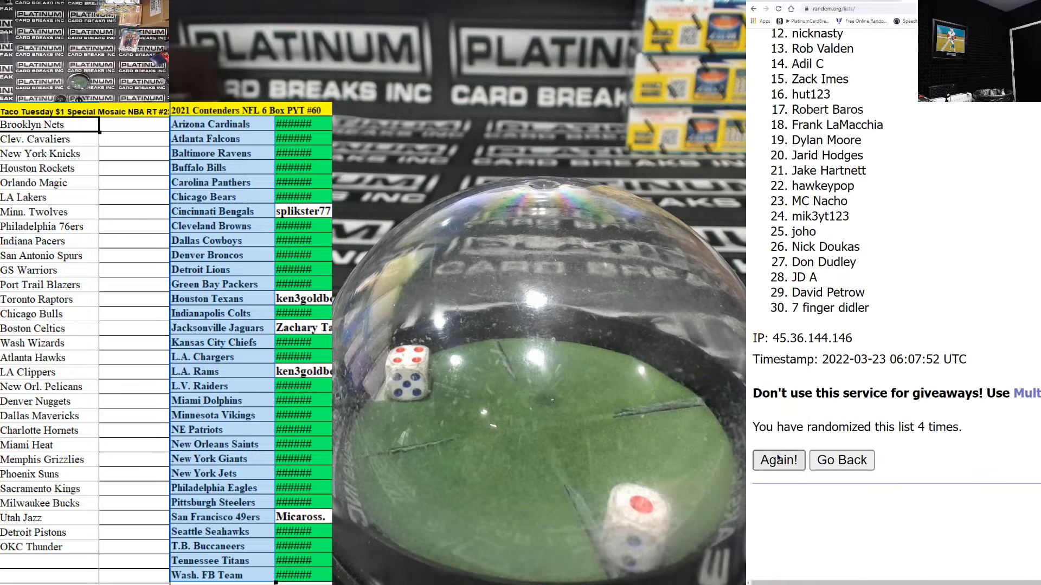
click(779, 459)
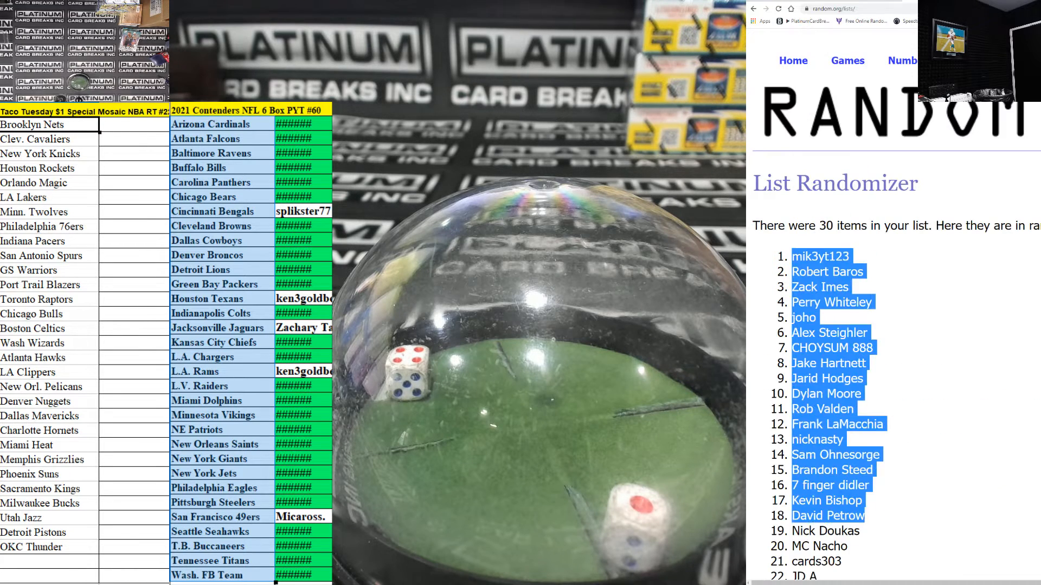
scroll(down, 3)
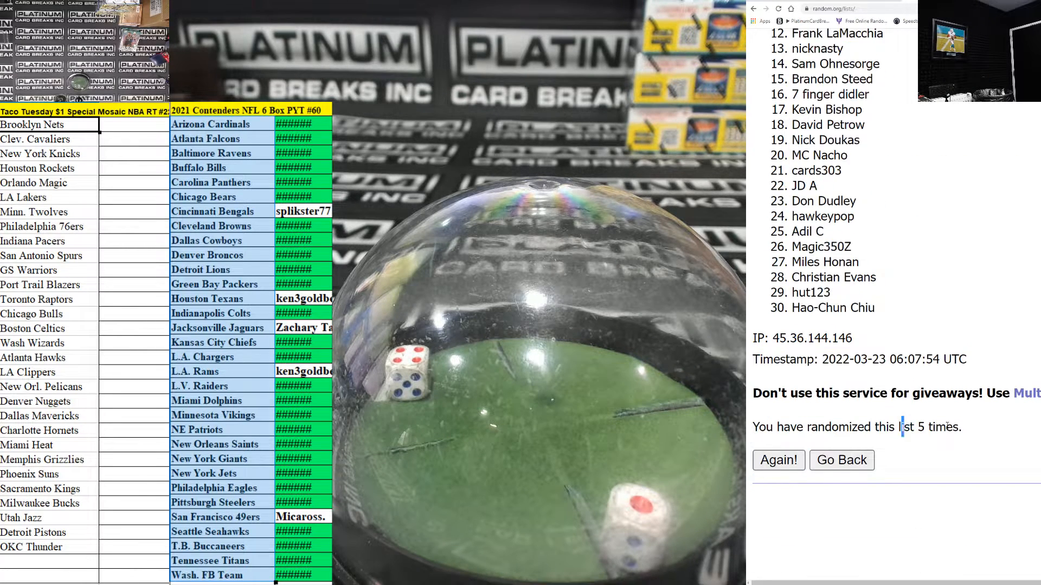